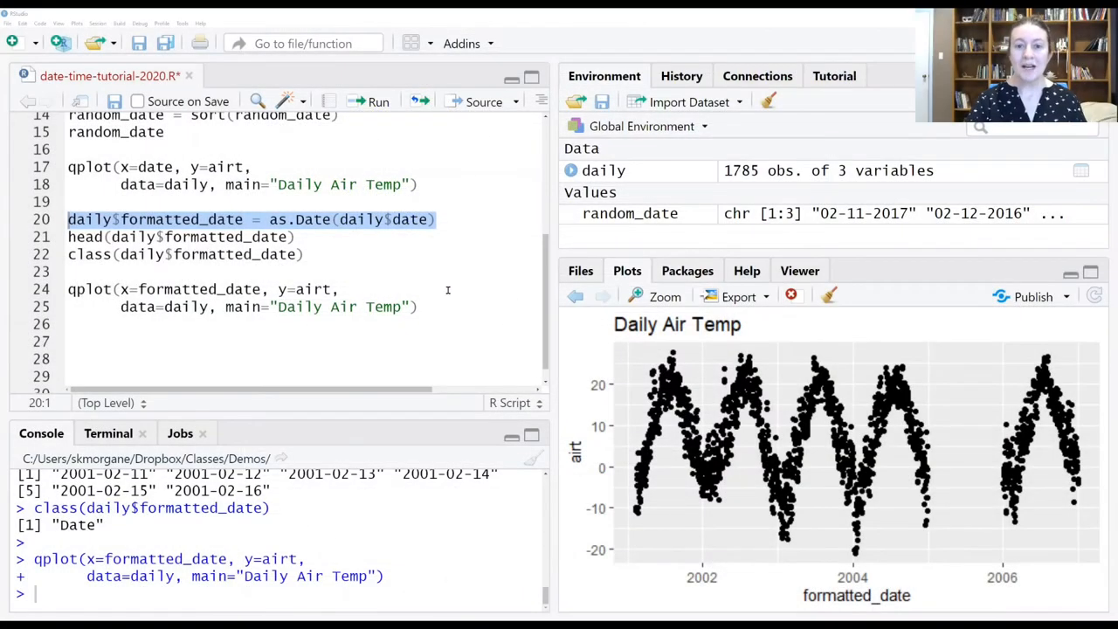
pyautogui.moveTo(422, 277)
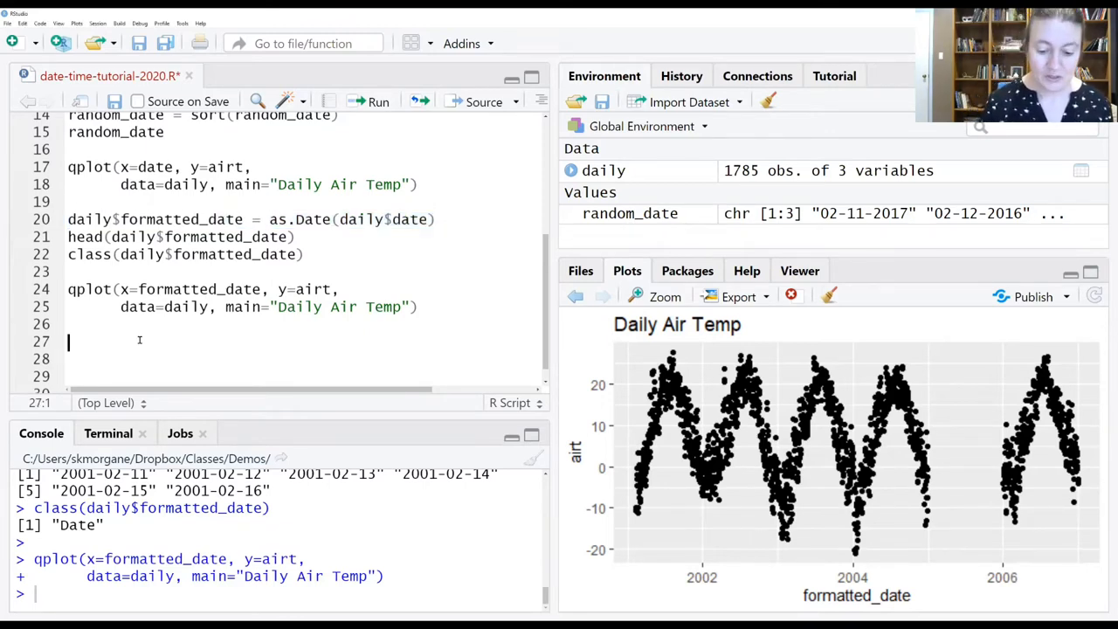
# Add the line test_date = "08/27/2020" defining the test date string.
pyautogui.write('t')
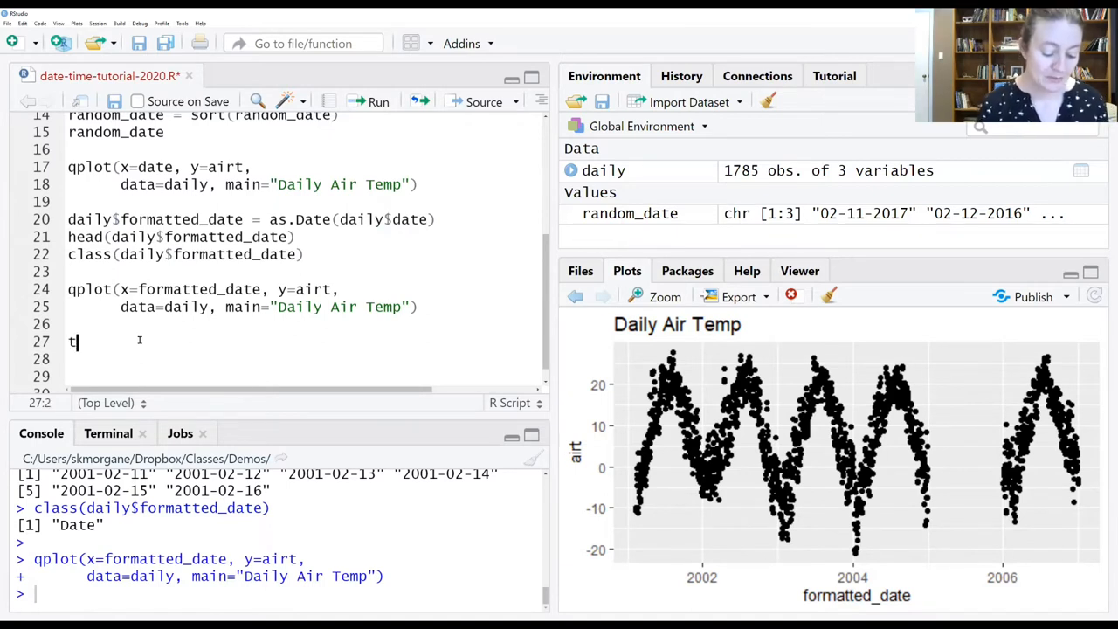
pyautogui.write('est_dat')
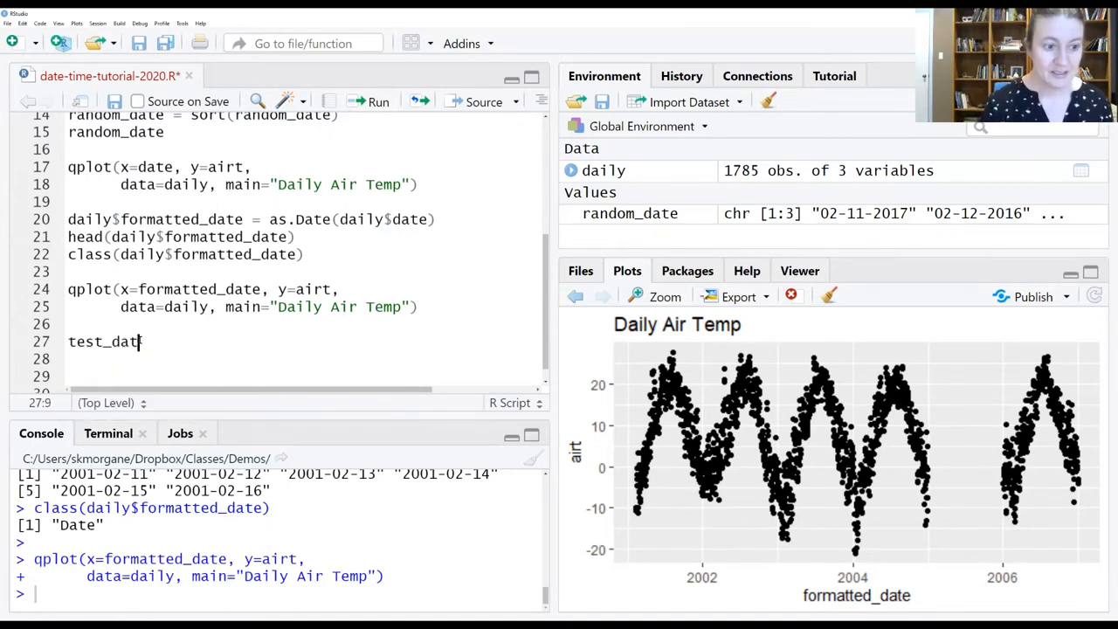
pyautogui.write('= ""')
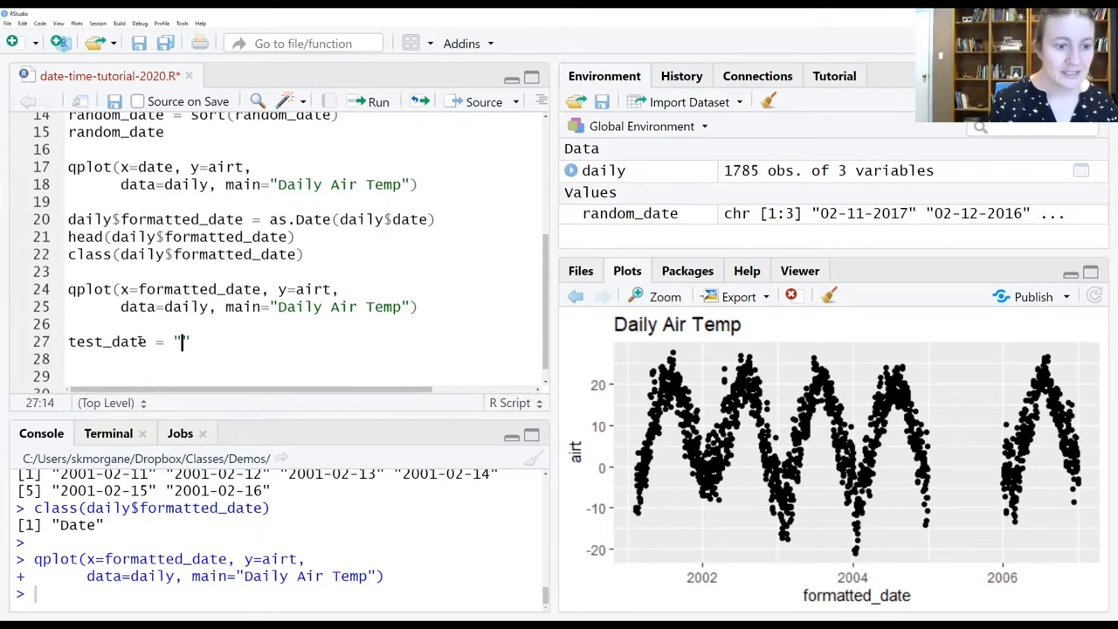
pyautogui.write('08/')
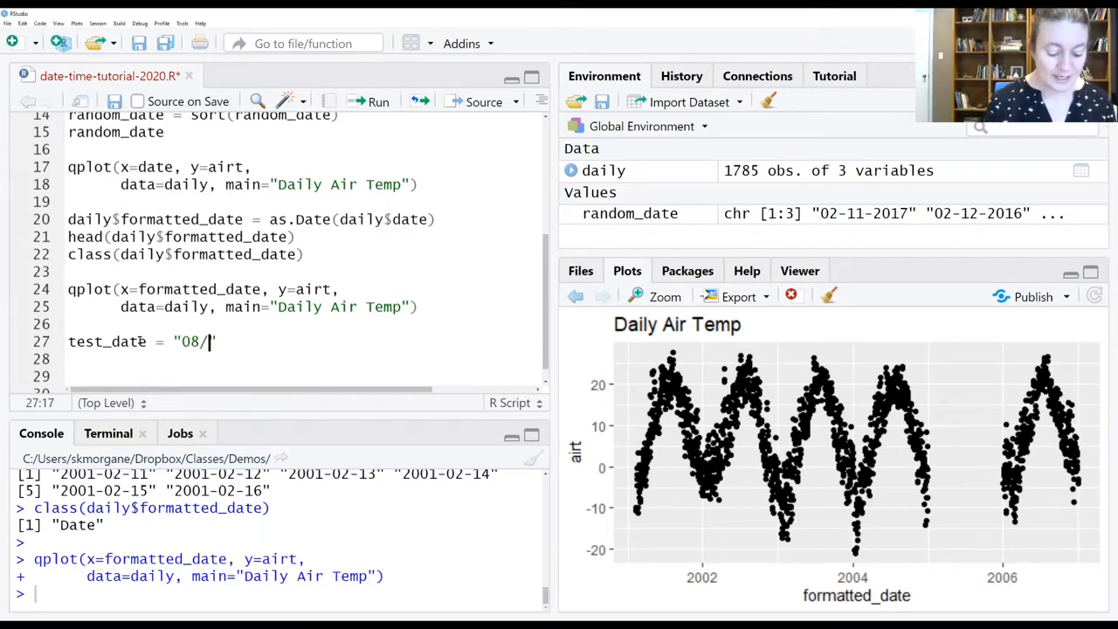
pyautogui.write('27/')
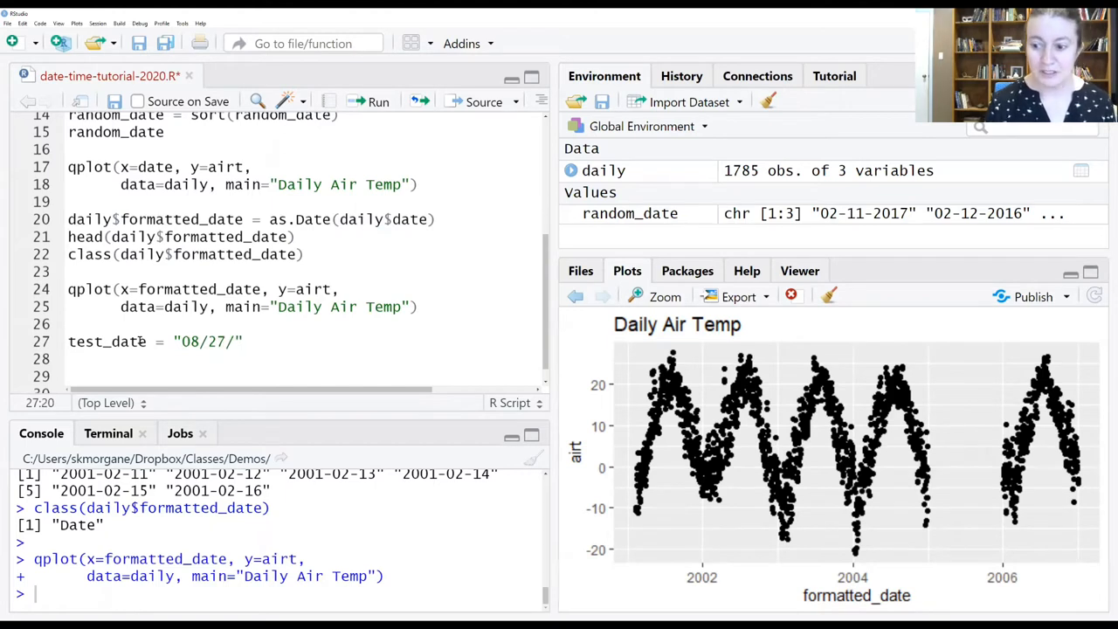
pyautogui.write('2020')
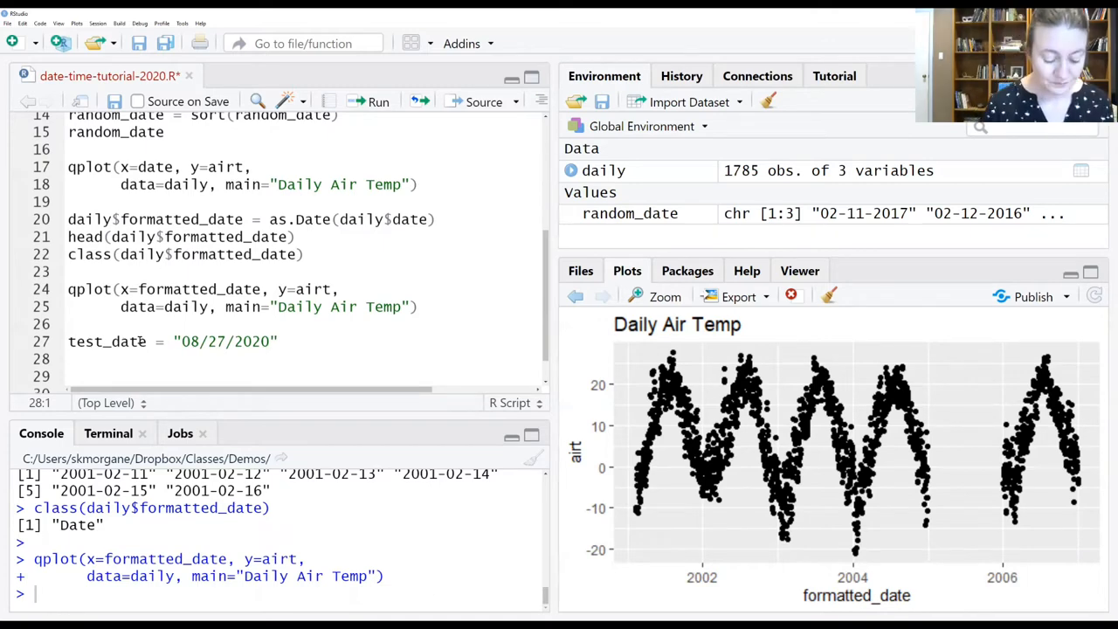
# Add the line format = as.Date(test_date) converting the string to a date.
pyautogui.write('format = as.Date')
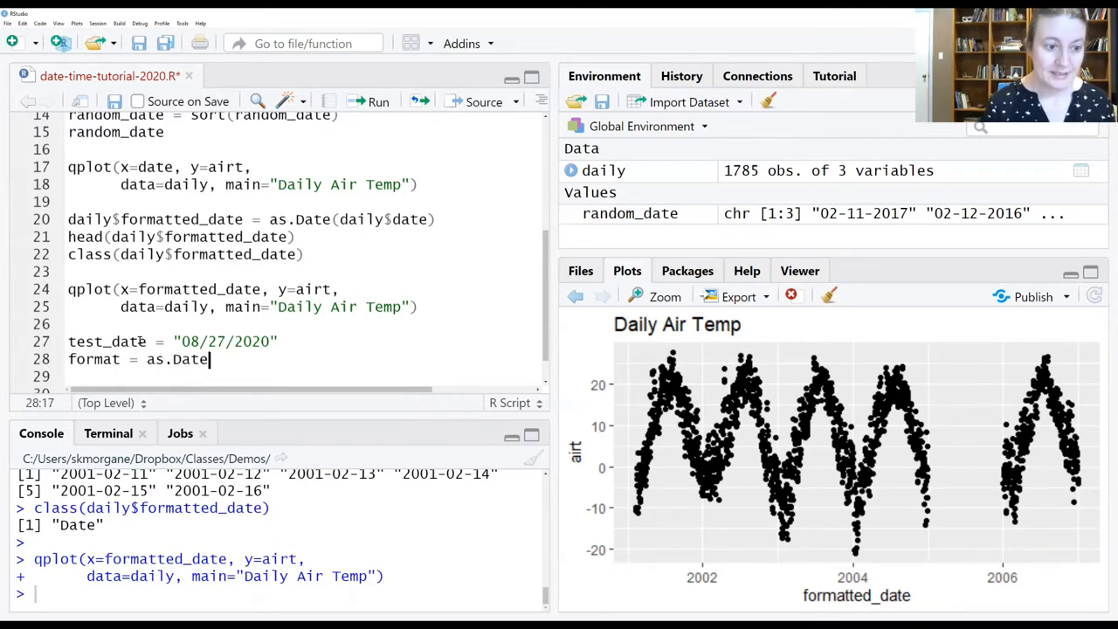
pyautogui.write('(test_date')
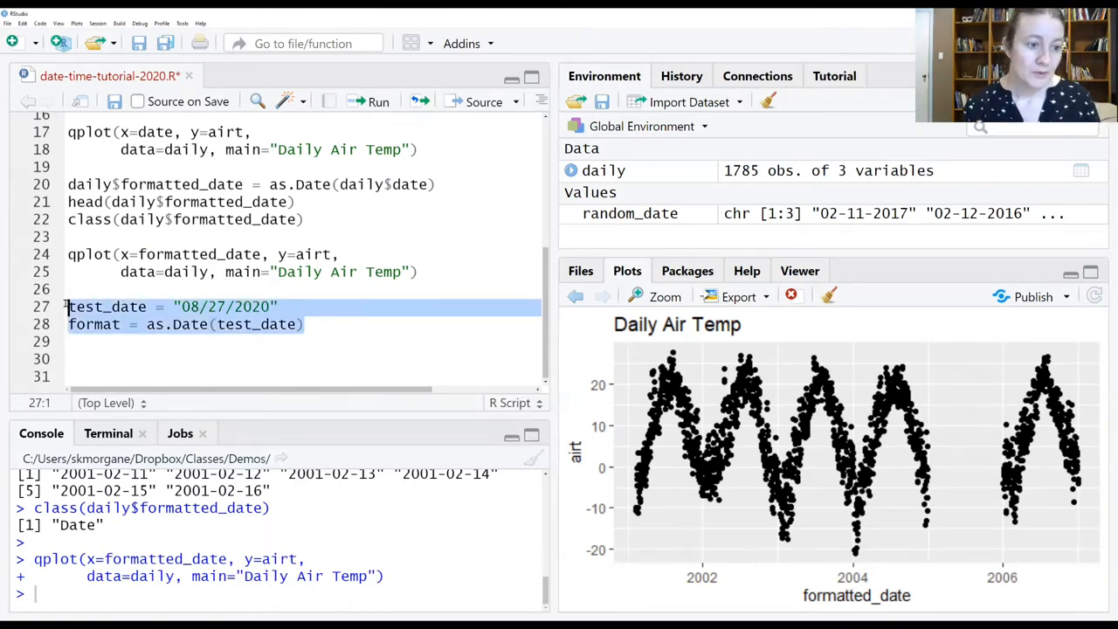
# Run the two test_date lines, producing the not-in-a-standard-unambiguous-format error.
pyautogui.click(369, 102)
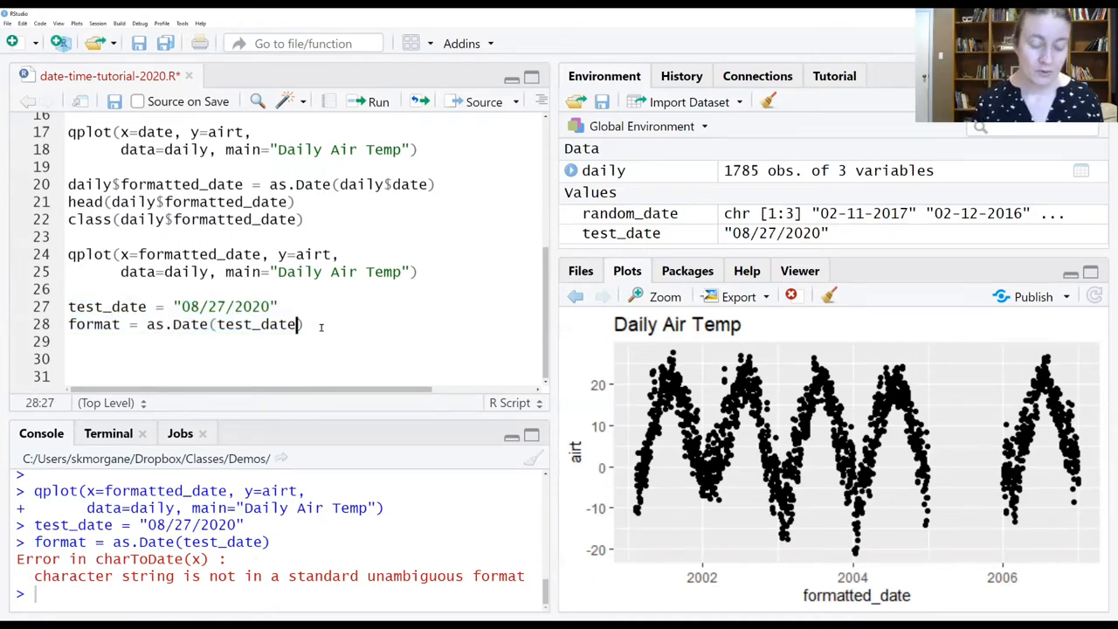
# Give the as.Date call the argument format="%m/%d/%Y" after test_date.
pyautogui.write(', format=')
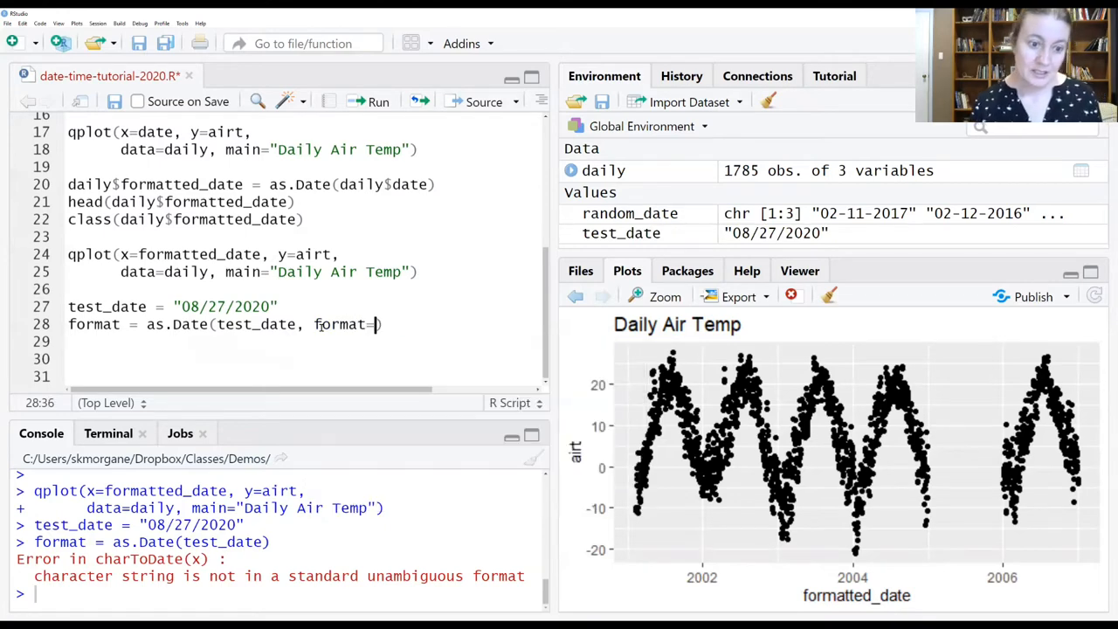
pyautogui.write('""')
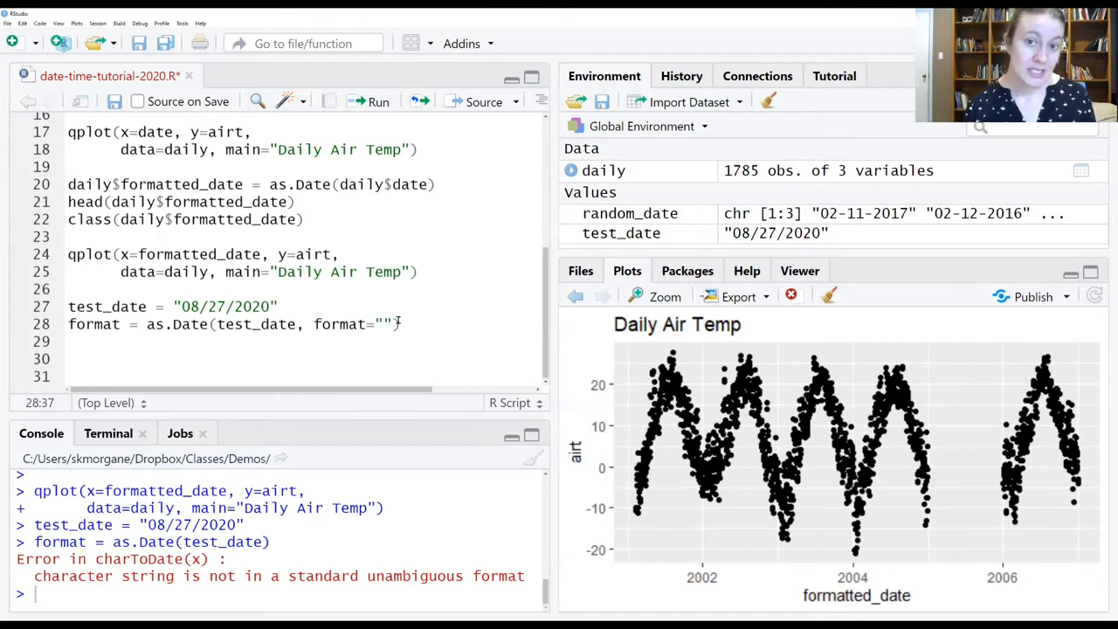
pyautogui.write('%')
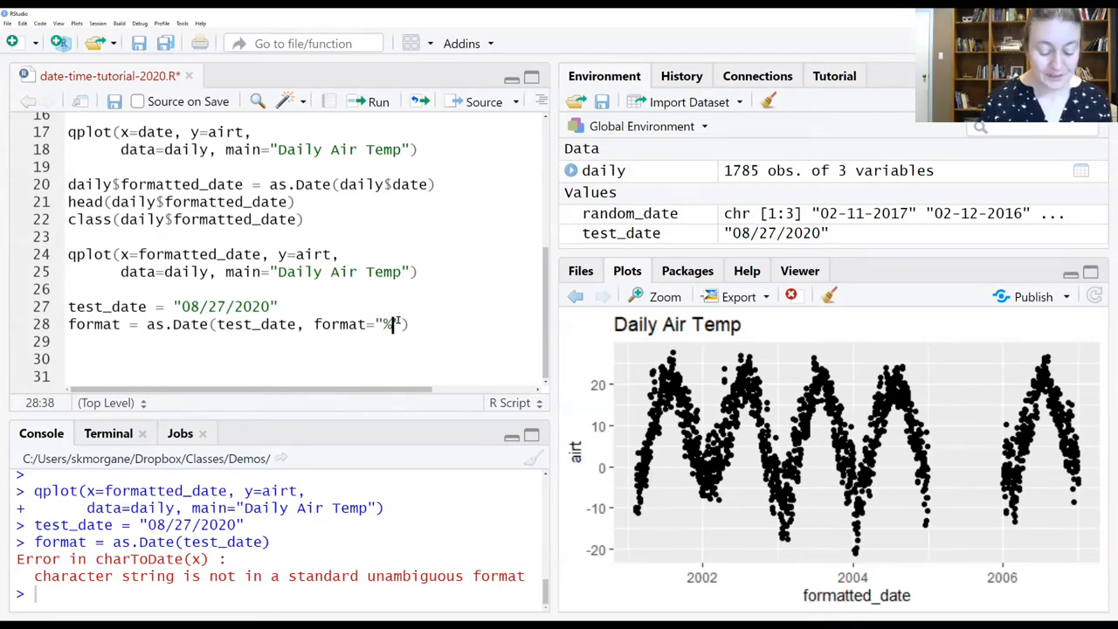
pyautogui.write('m')
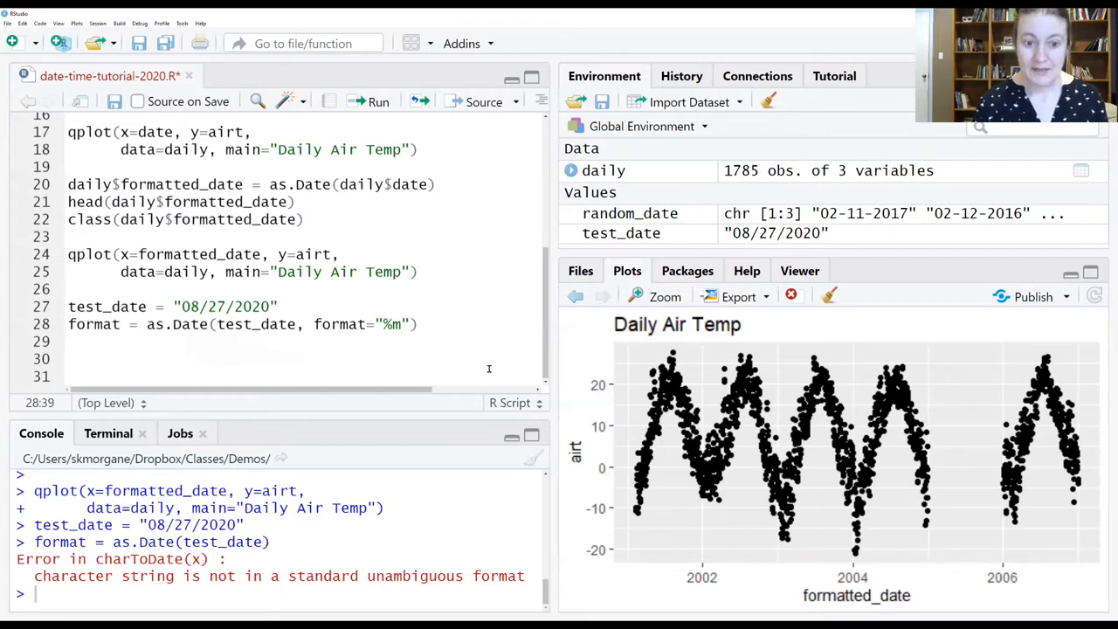
pyautogui.write('/')
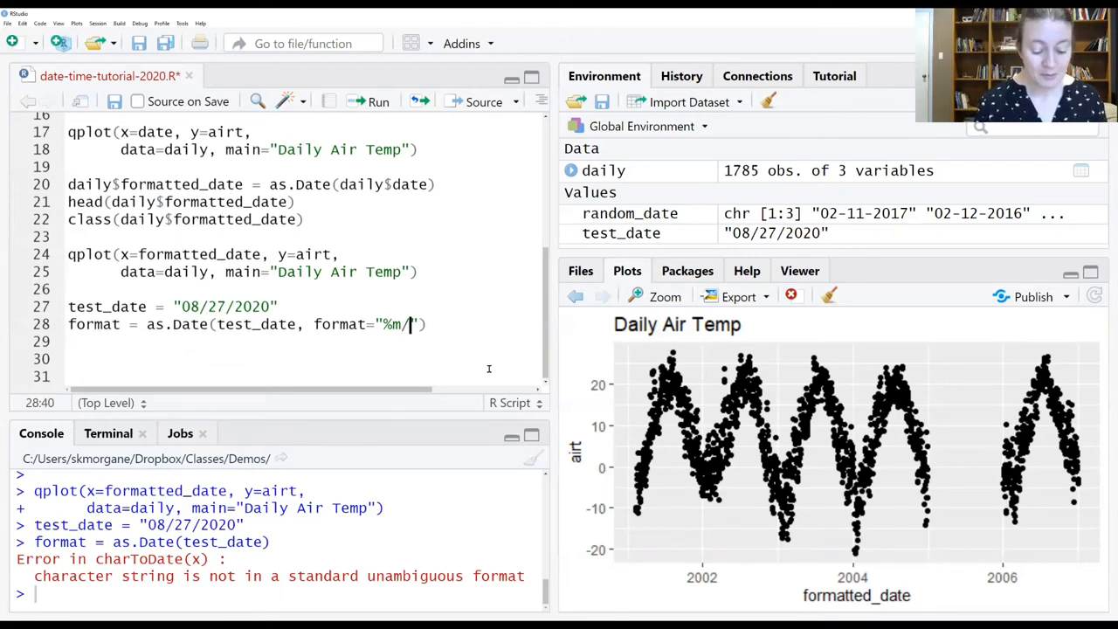
pyautogui.write('%d')
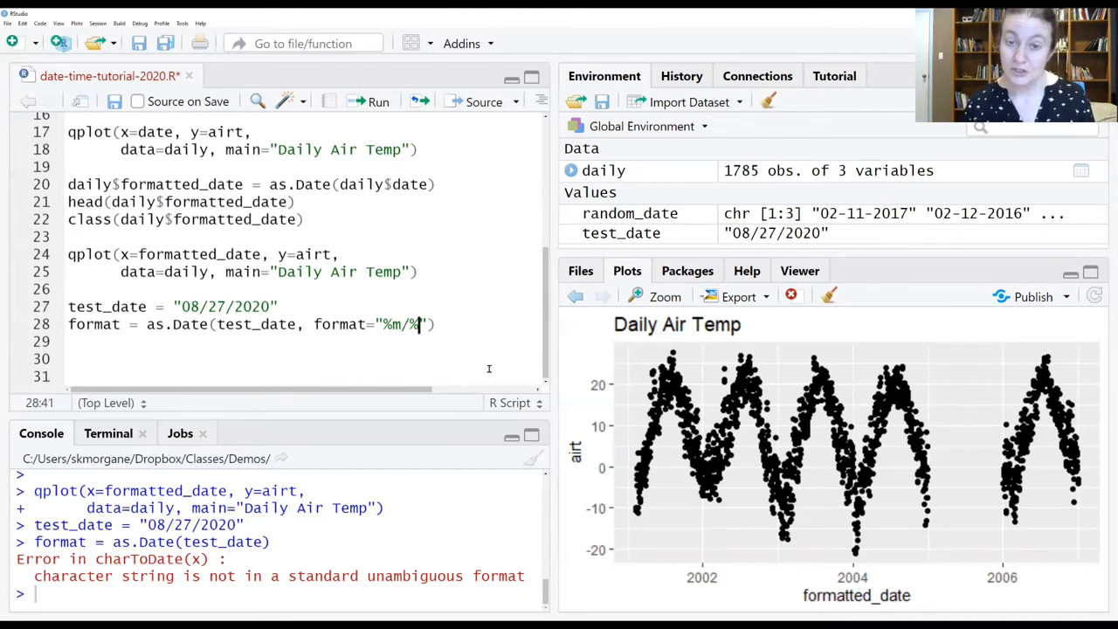
pyautogui.write('d/')
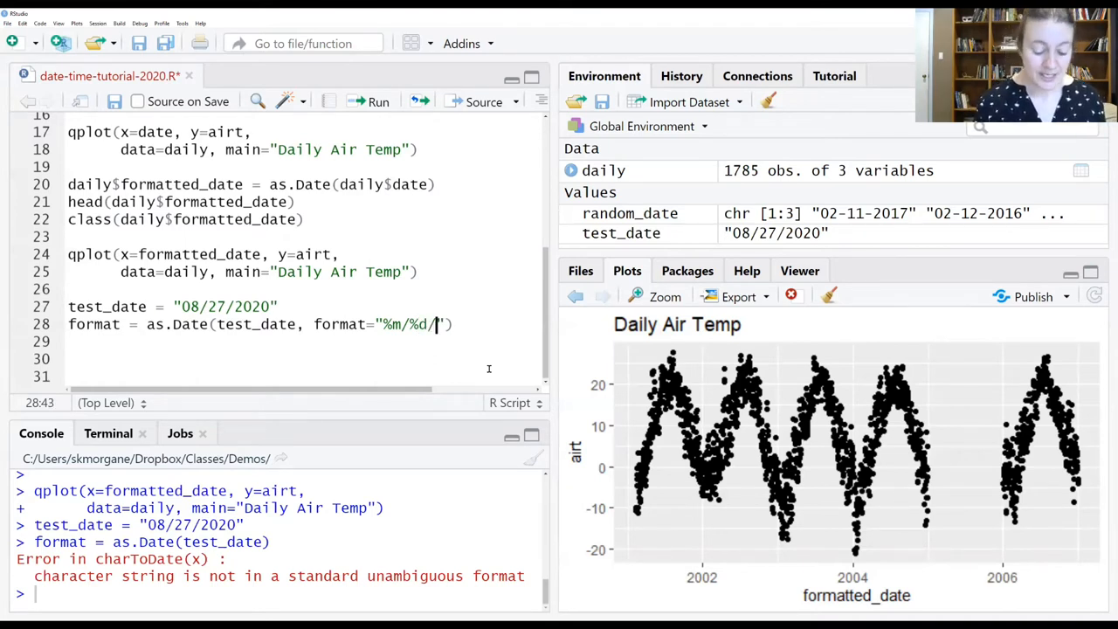
pyautogui.write('%')
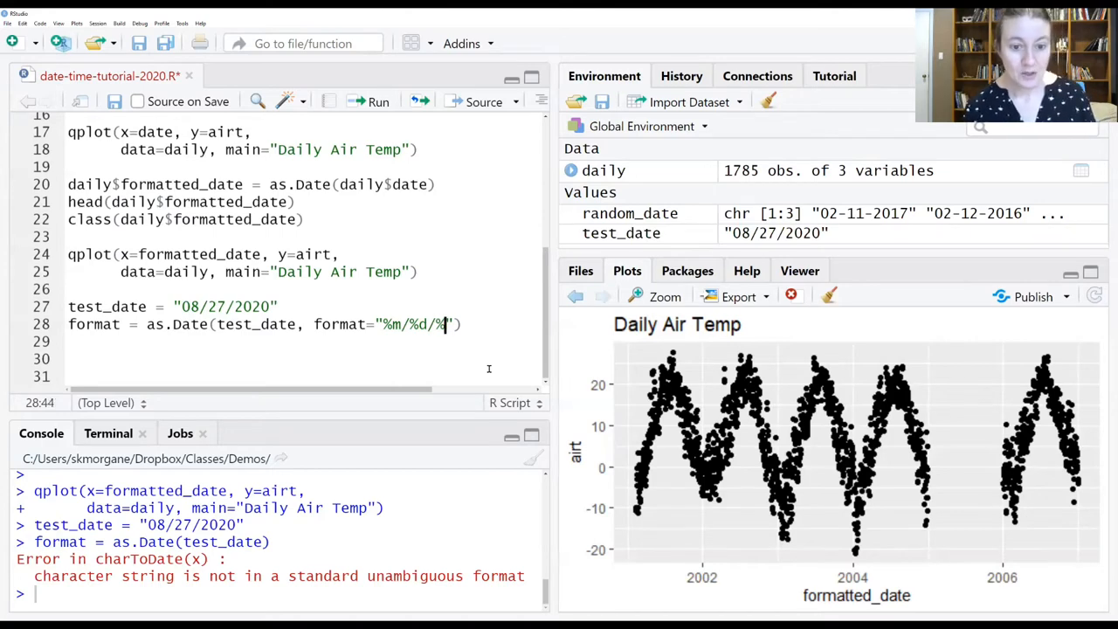
pyautogui.write('Y')
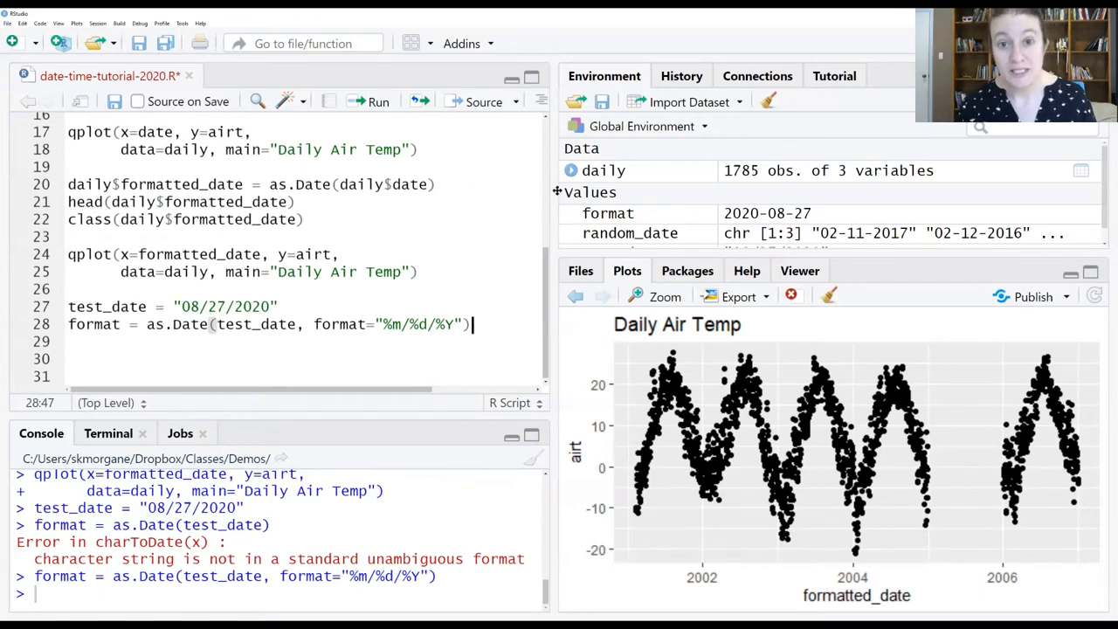
pyautogui.moveTo(608, 213)
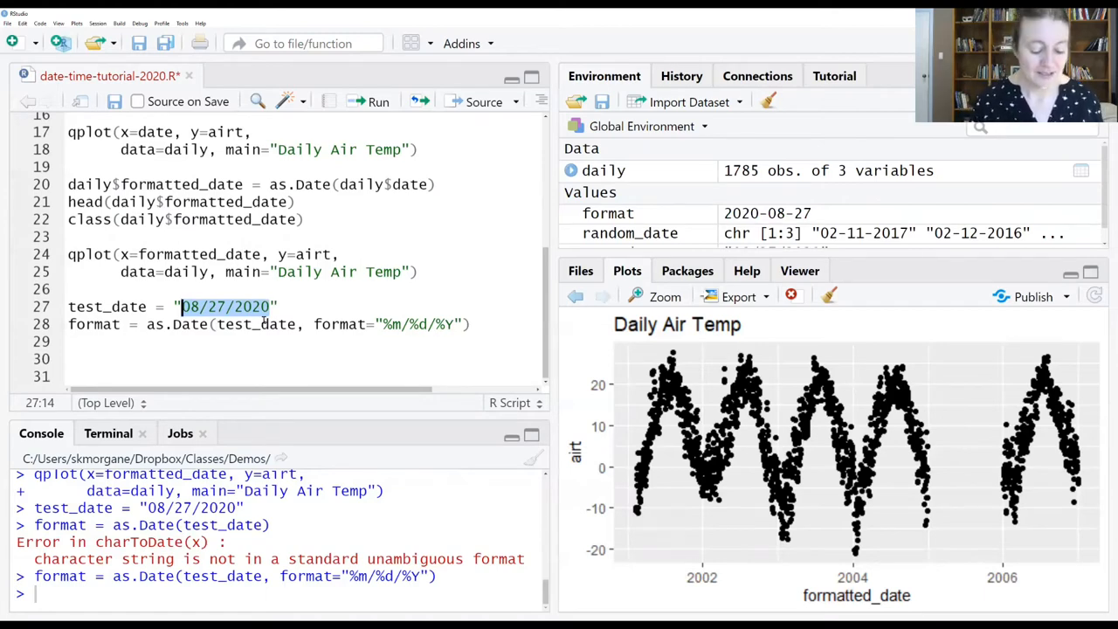
# Change test_date to "September 3, 2010" and remove the old numeric format string.
pyautogui.write('September')
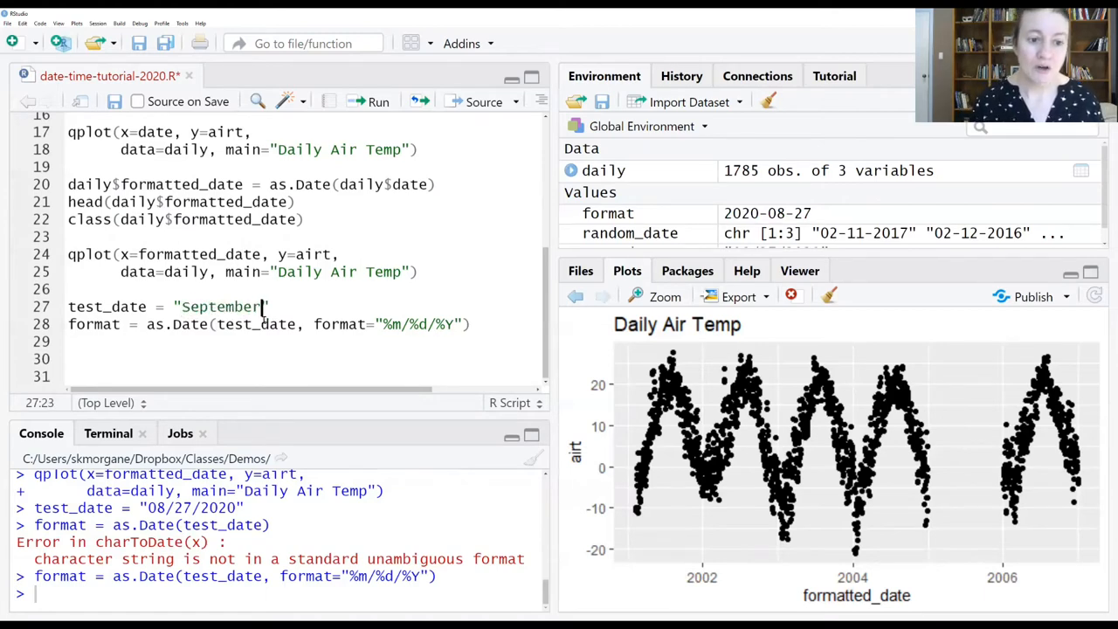
pyautogui.write('" "')
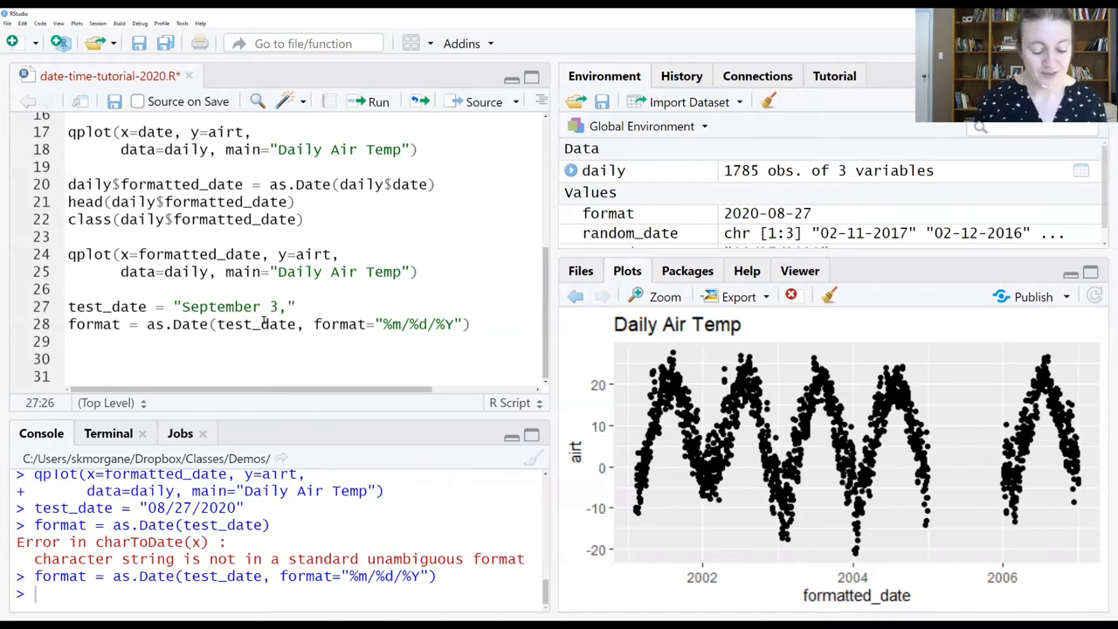
pyautogui.write('2010')
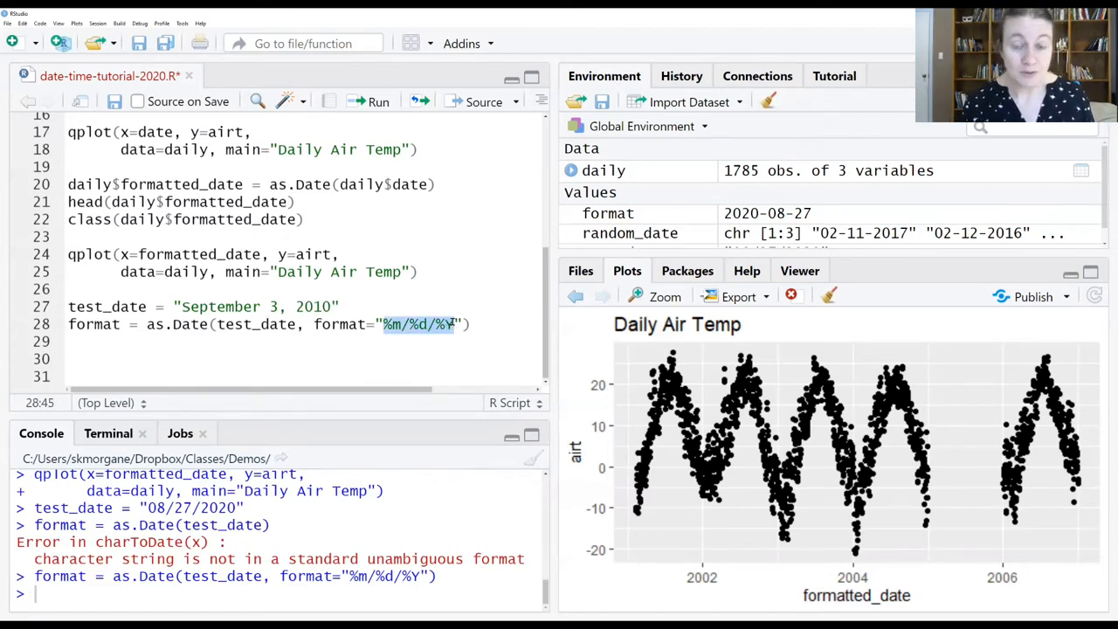
pyautogui.press('Delete')
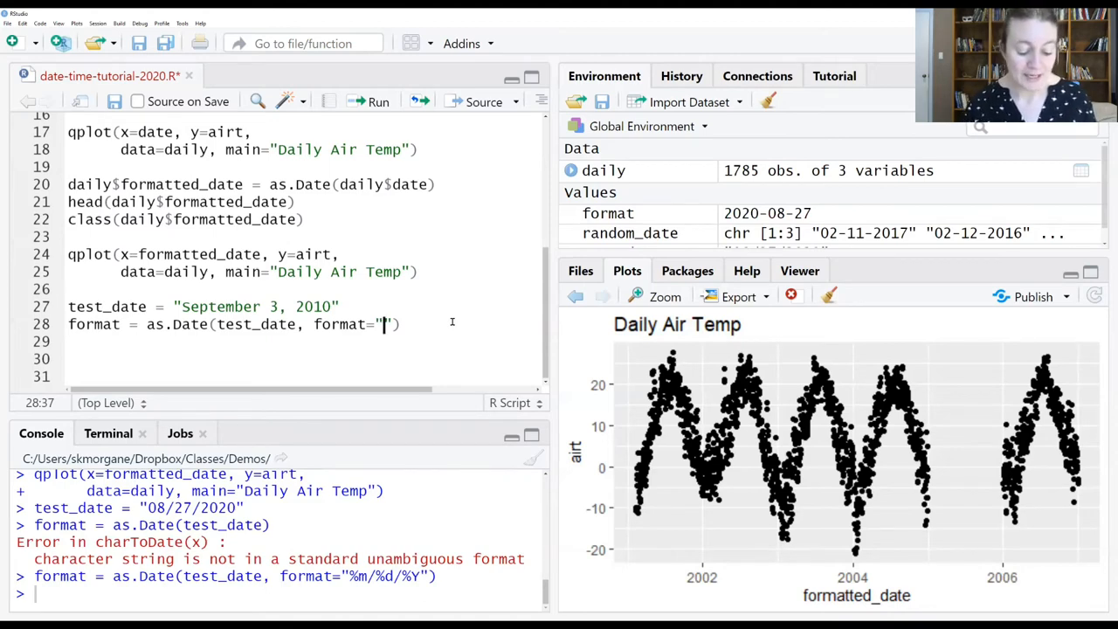
# Write the new format string "%B %d, %Y" matching the full-month-name date.
pyautogui.write('%B')
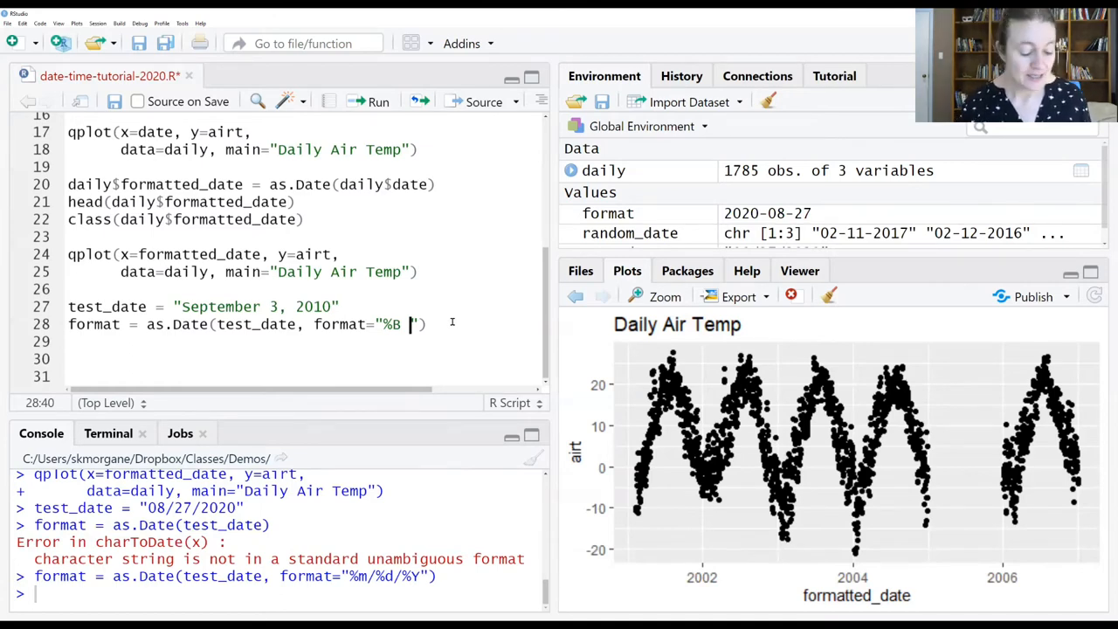
pyautogui.write('%')
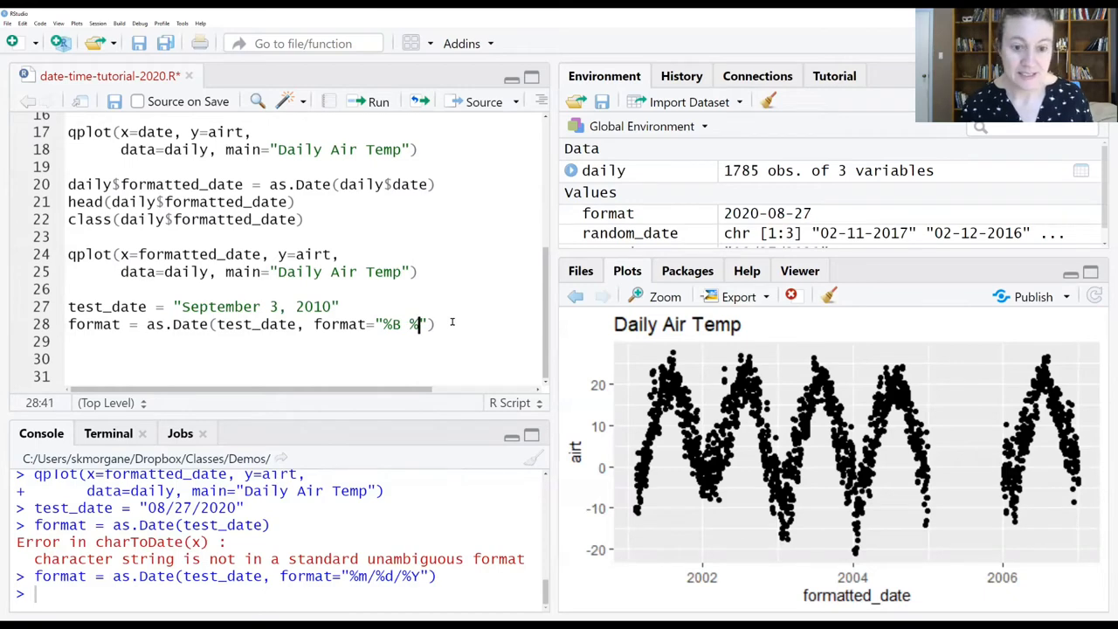
pyautogui.write('d,')
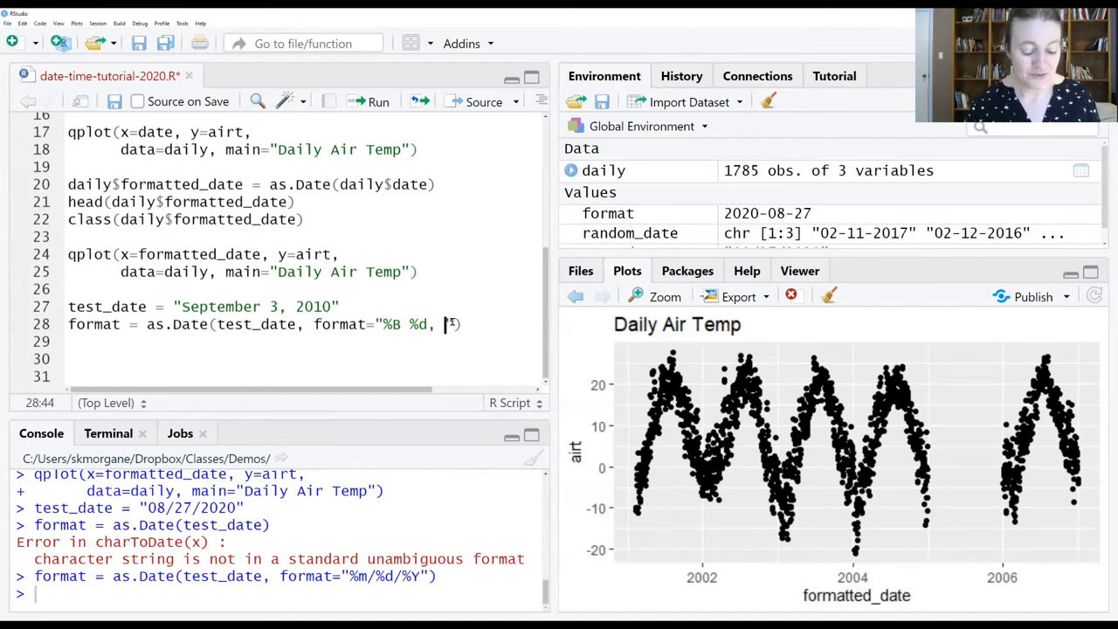
pyautogui.write('%Y')
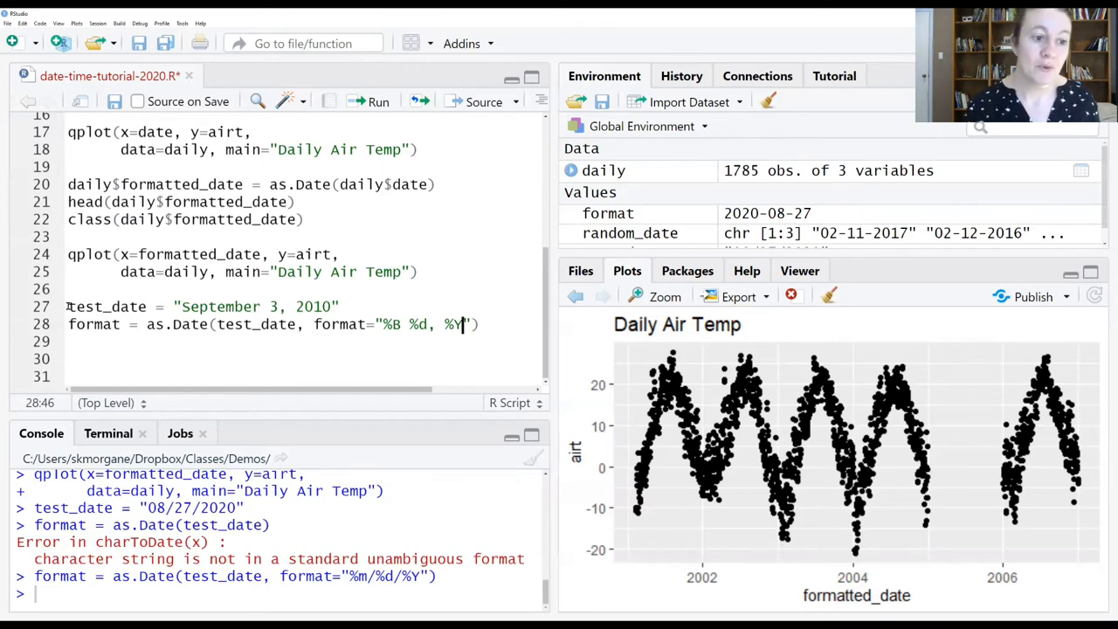
pyautogui.moveTo(69, 305); pyautogui.dragTo(479, 323)
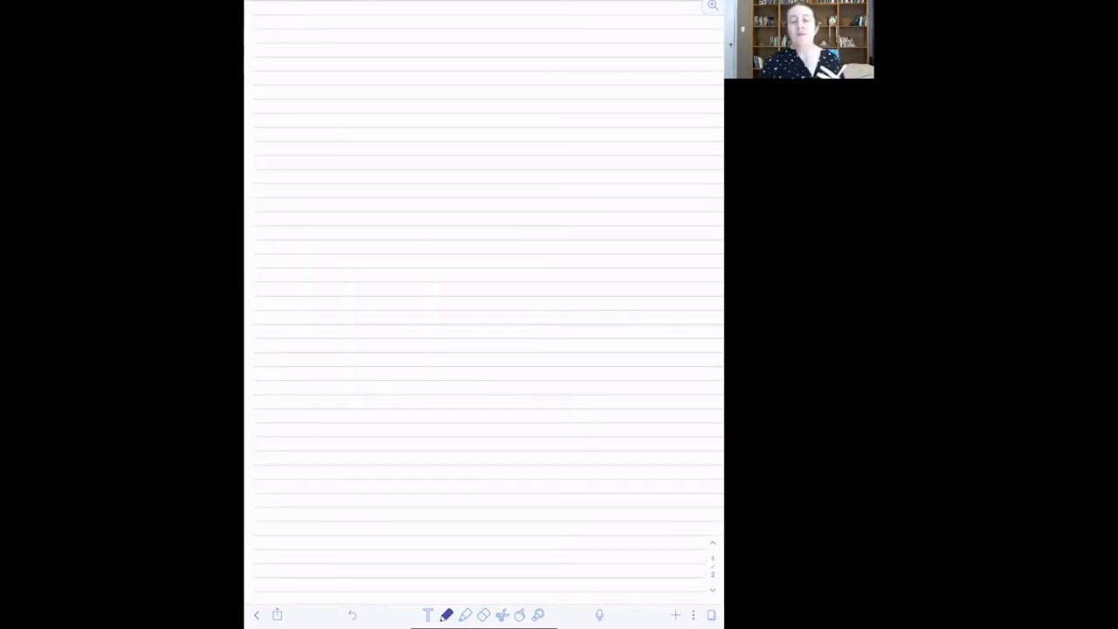
# Handwrite the note "%d = day in numeric" at the top of the page.
pyautogui.moveTo(352, 61); pyautogui.dragTo(381, 73)
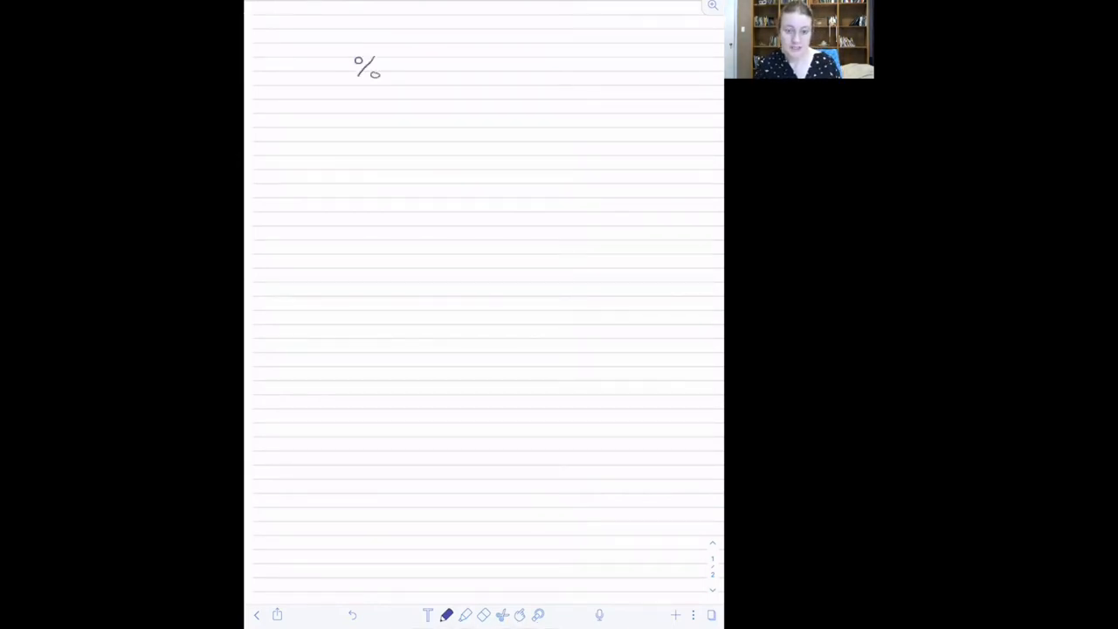
pyautogui.moveTo(393, 68); pyautogui.dragTo(428, 68)
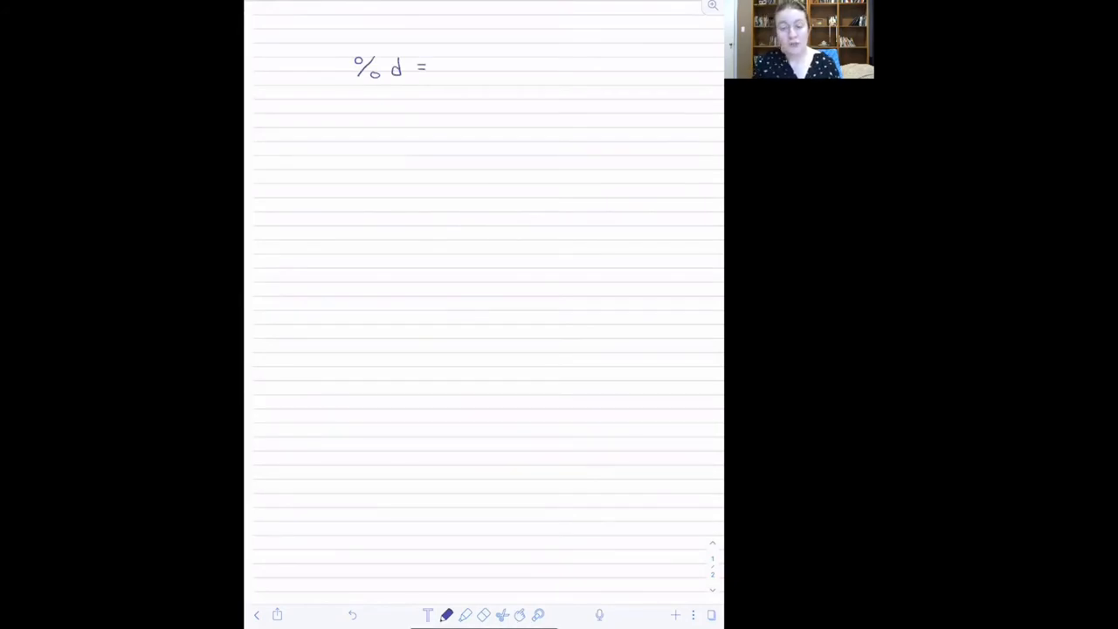
pyautogui.moveTo(440, 67); pyautogui.dragTo(463, 68)
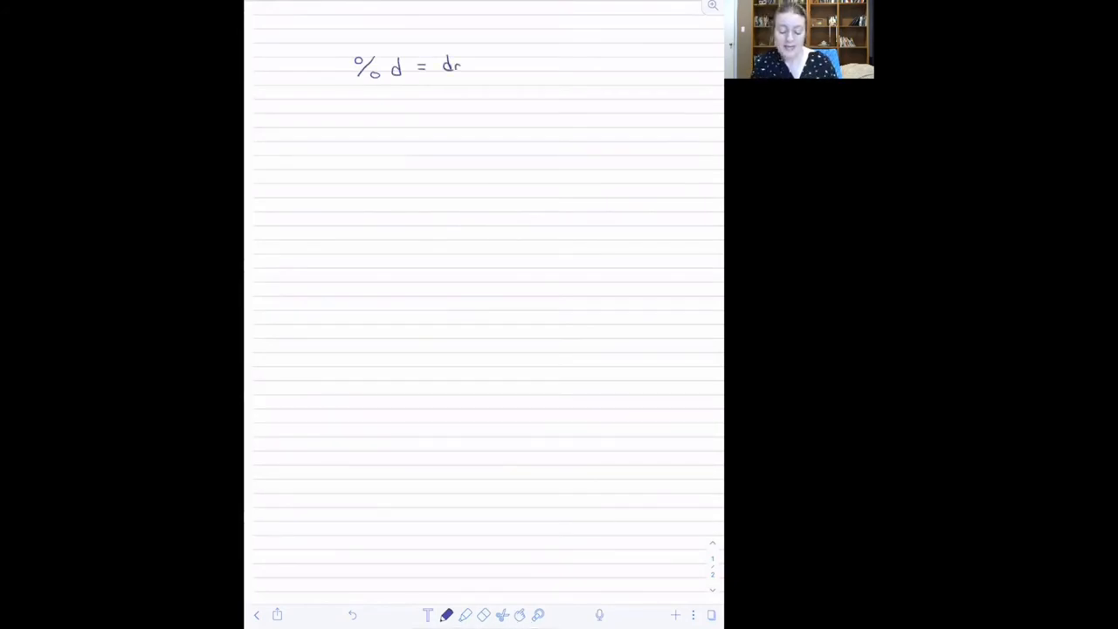
pyautogui.moveTo(457, 66); pyautogui.dragTo(503, 67)
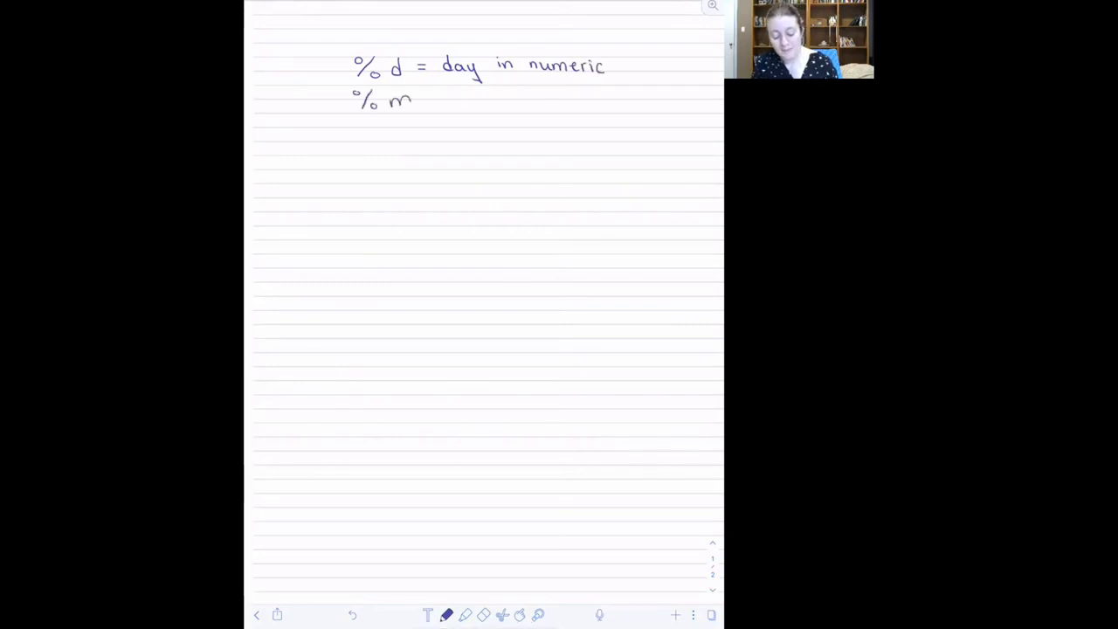
# Handwrite the next note "%m = month, in numeric".
pyautogui.moveTo(422, 100); pyautogui.dragTo(437, 100)
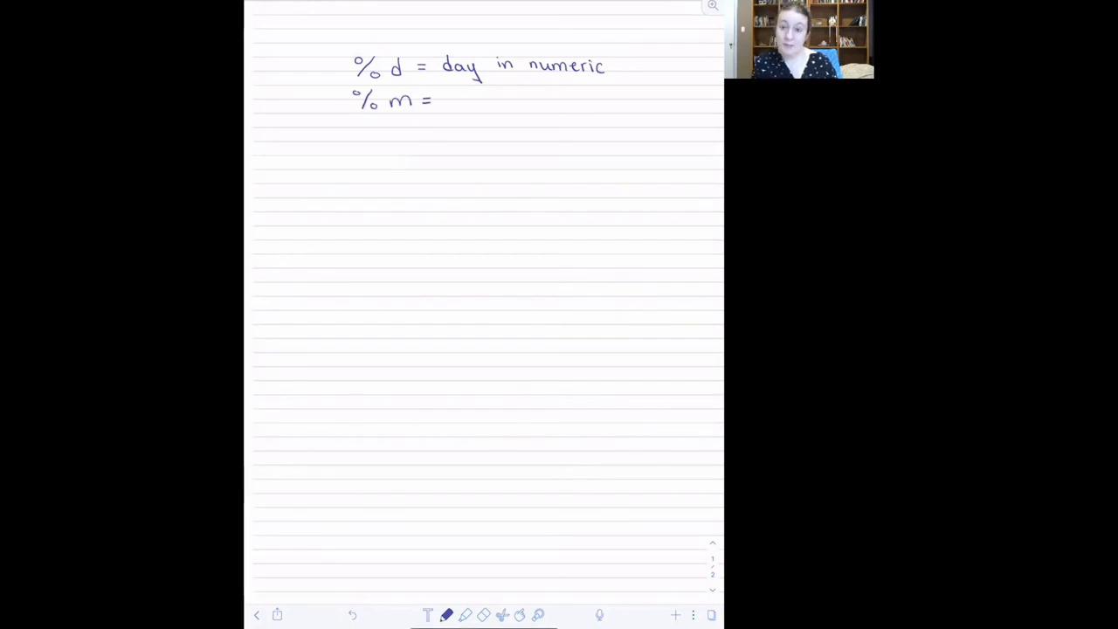
pyautogui.write('month, in numeric')
pyautogui.write('%')
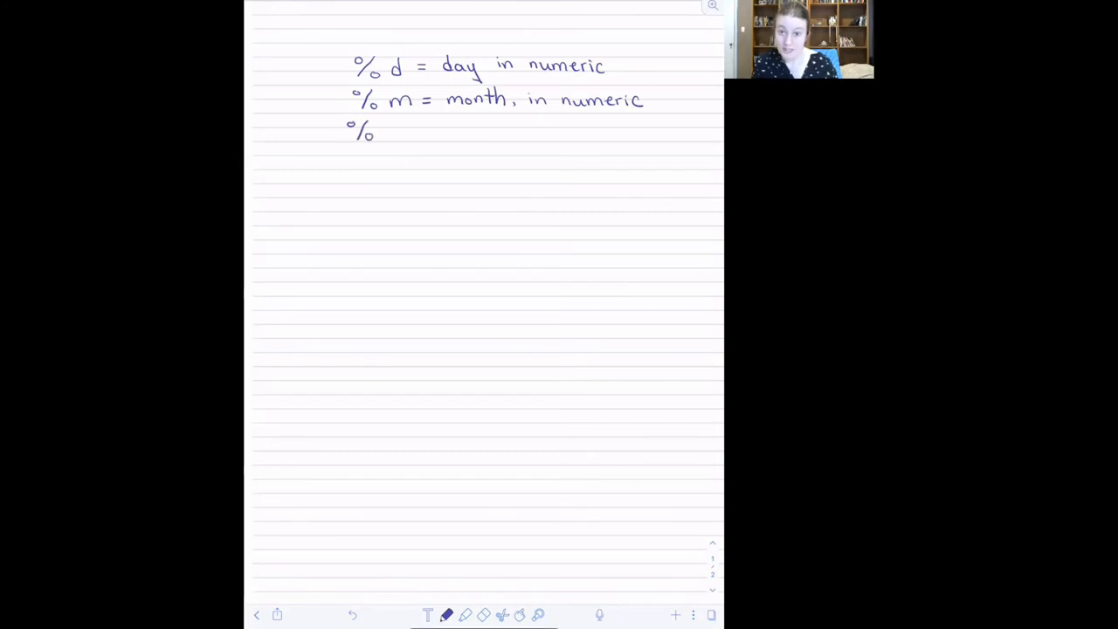
# Handwrite "%b = month, abbreviated" with Aug and Oct as examples.
pyautogui.write('b =')
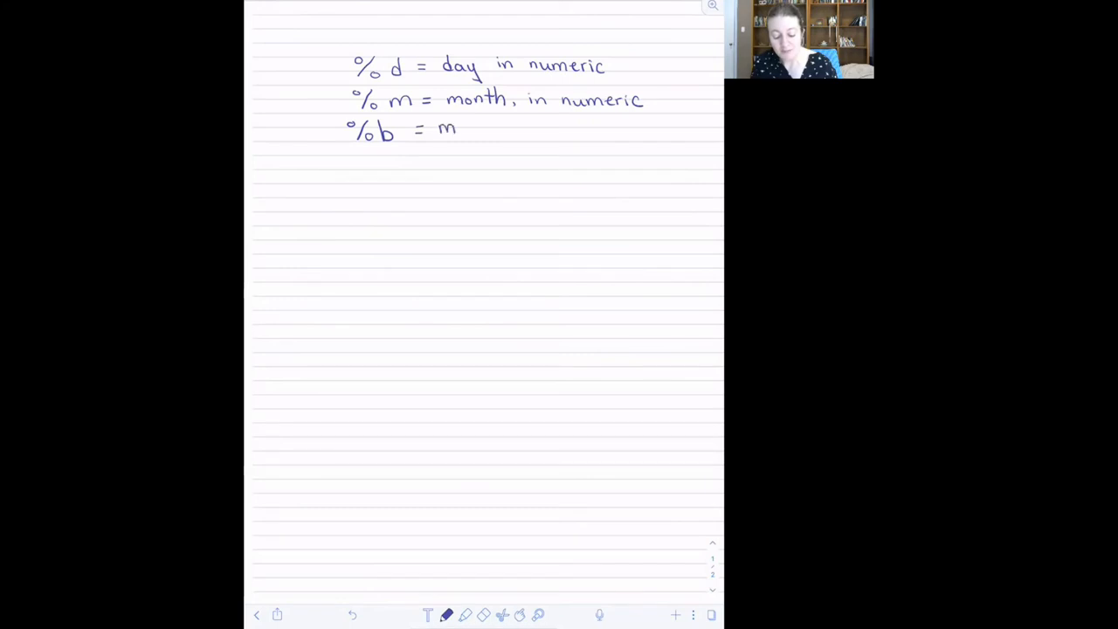
pyautogui.write('montl')
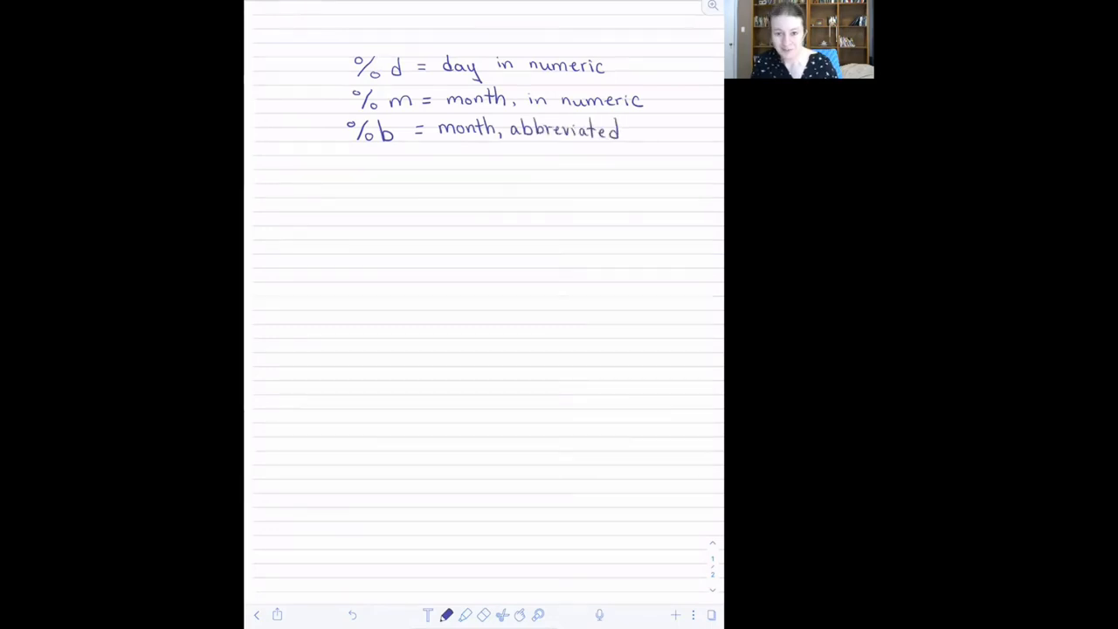
pyautogui.moveTo(489, 148); pyautogui.dragTo(489, 160)
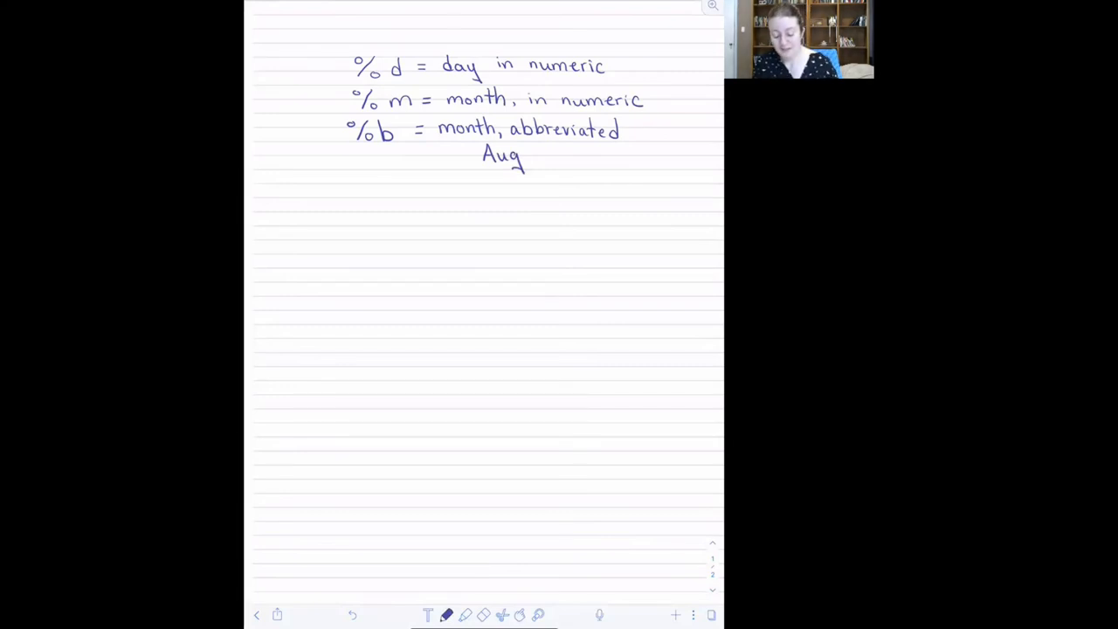
pyautogui.moveTo(545, 155); pyautogui.dragTo(584, 156)
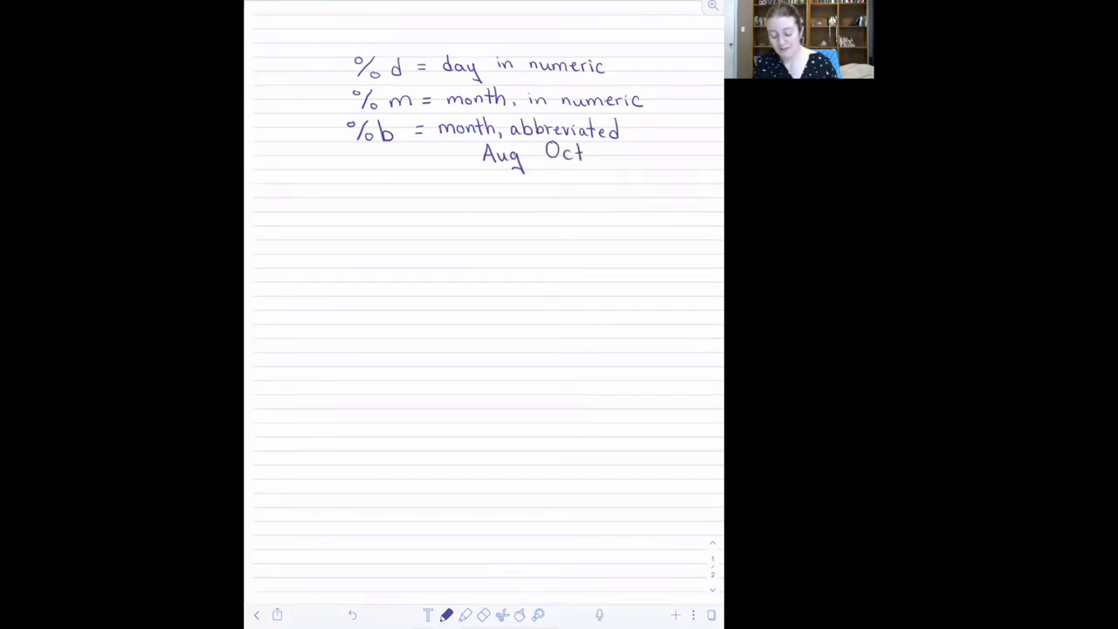
pyautogui.moveTo(603, 154); pyautogui.dragTo(629, 153)
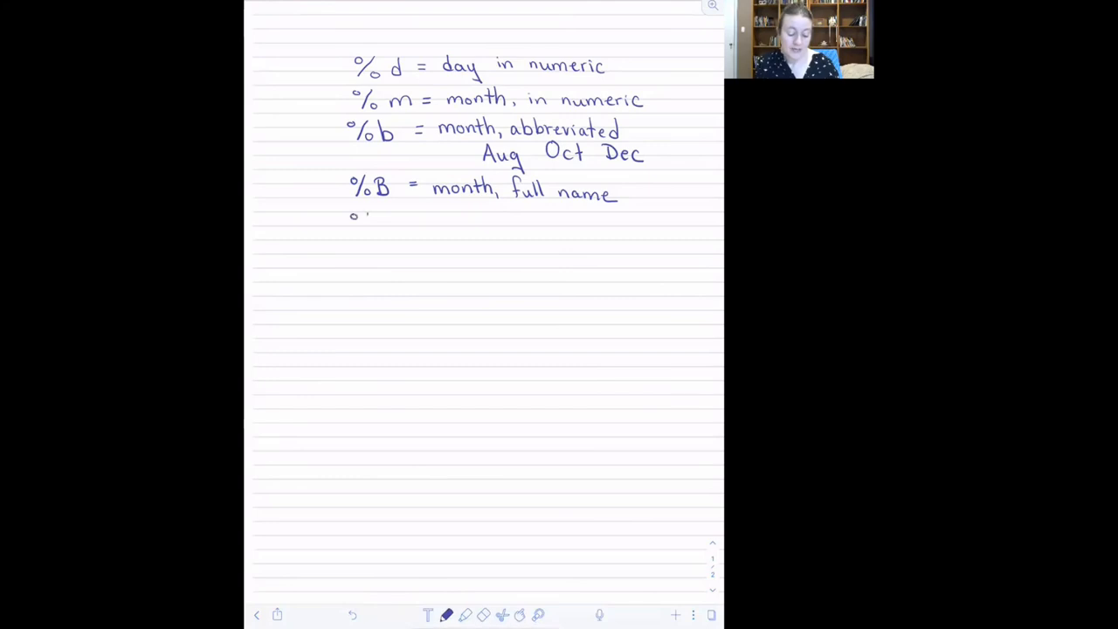
# Begin the %y entry, writing "%y = 2 dig" for the two-digit year.
pyautogui.moveTo(349, 224); pyautogui.dragTo(402, 227)
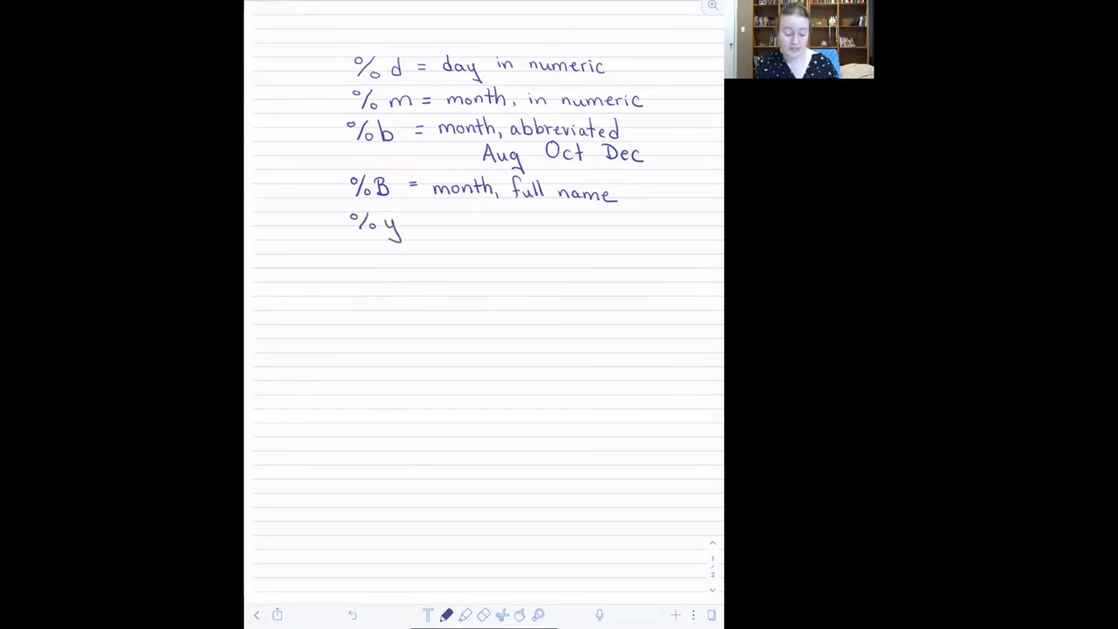
pyautogui.click(427, 223)
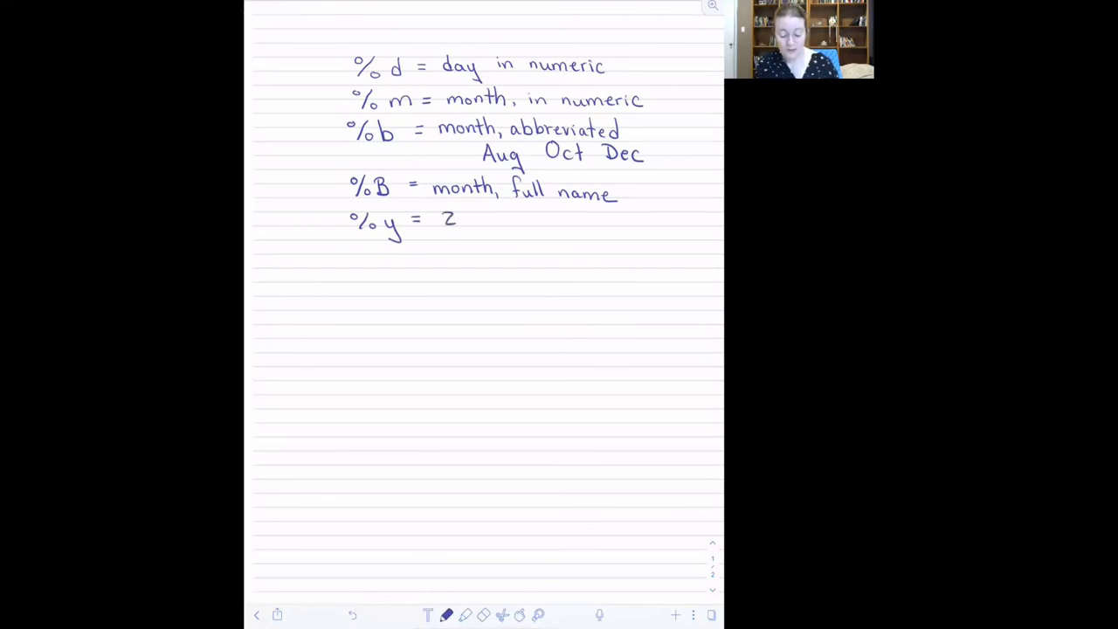
pyautogui.write('dig')
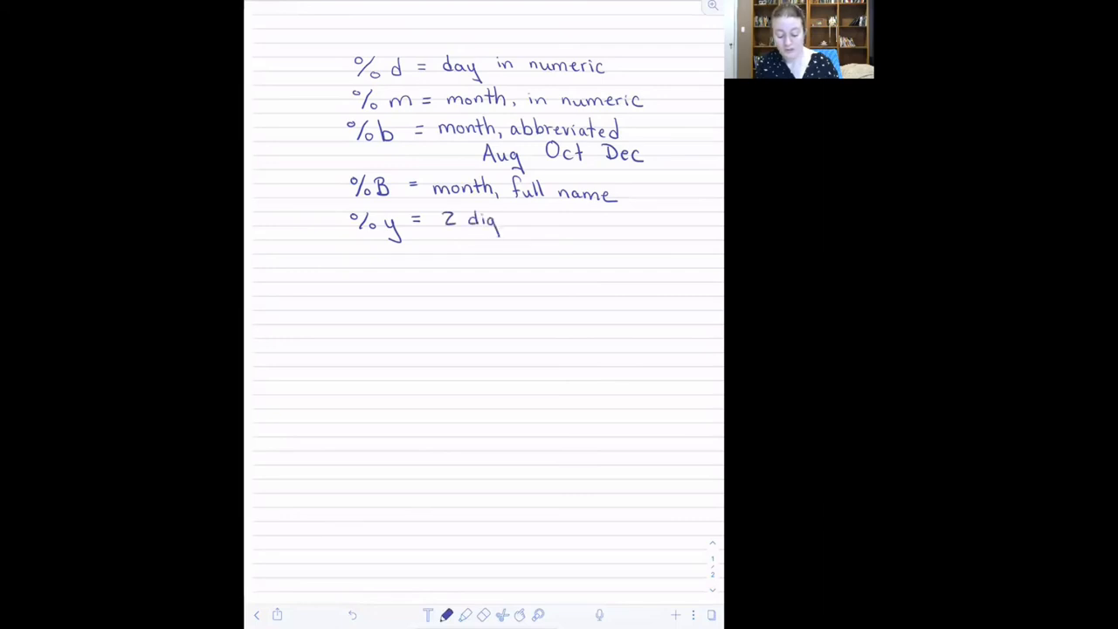